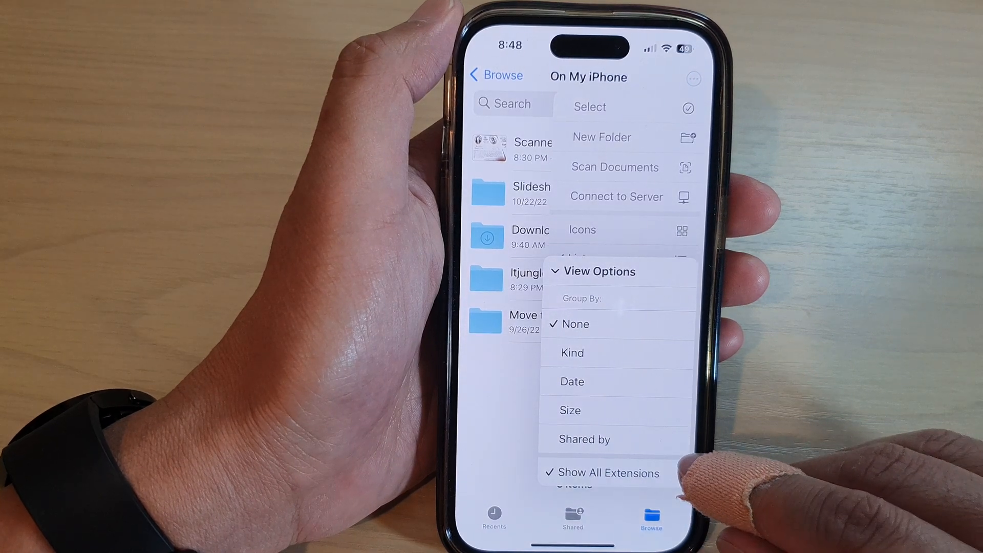
{"action": "mouse_move", "coordinate": [752, 388]}
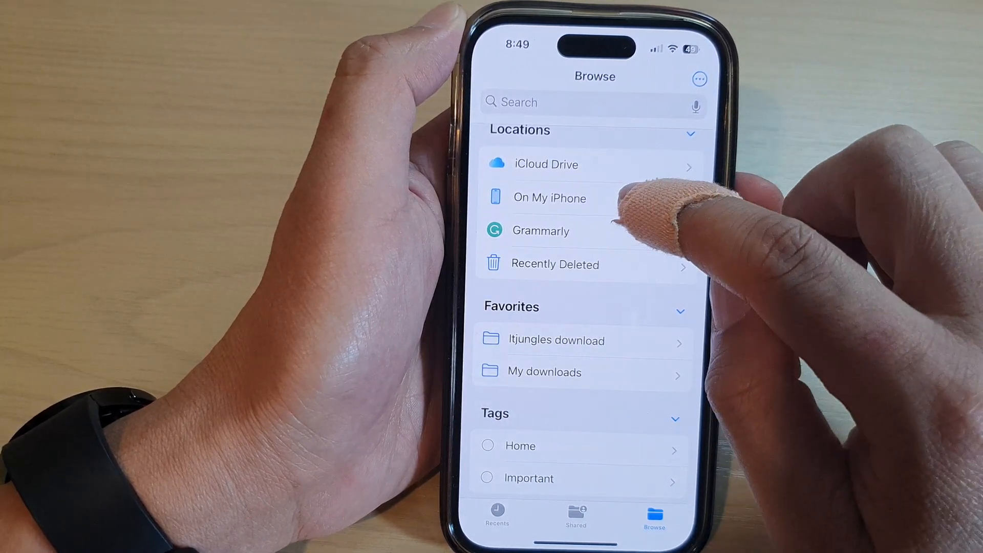
Sort On My iPhone by Kind so the four folders precede Scanned Document.
{"action": "left_click", "coordinate": [549, 197]}
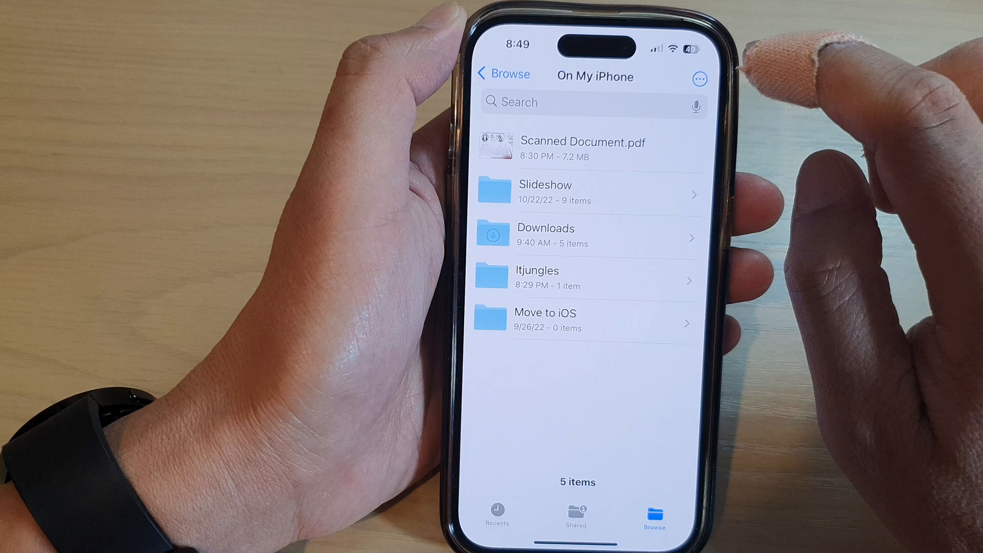
{"action": "left_click", "coordinate": [699, 78]}
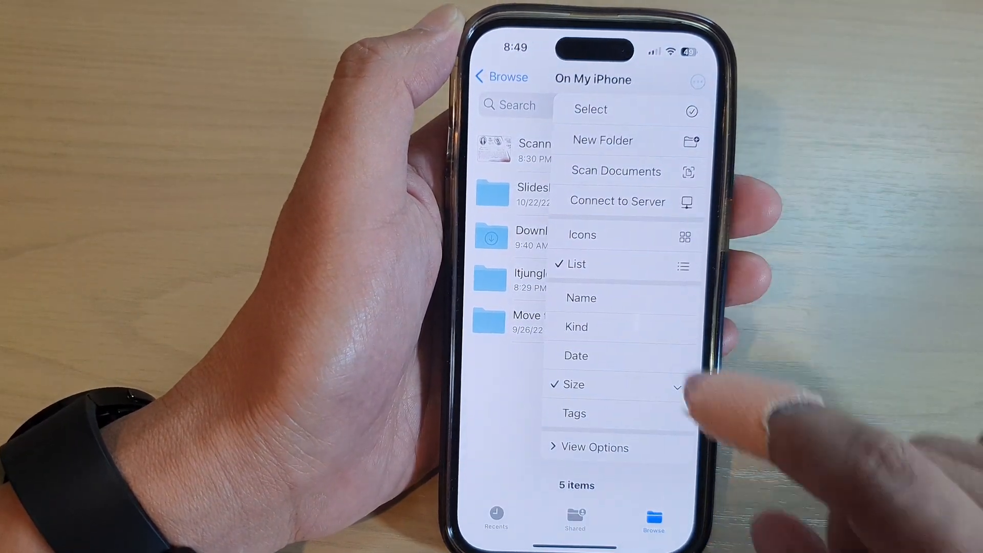
{"action": "left_click", "coordinate": [595, 447]}
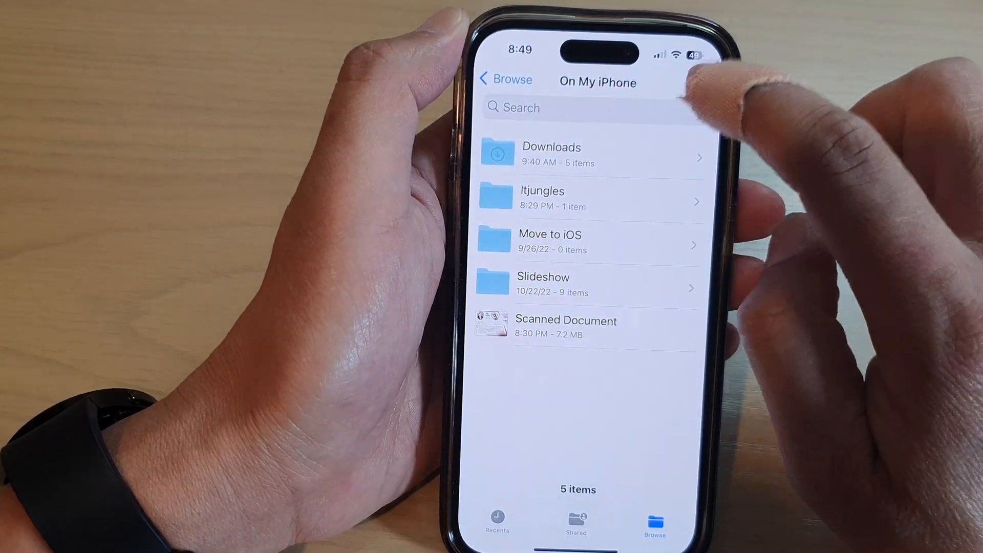
Switch On My iPhone to Icons view, showing the folders and Scanned Document as icons.
{"action": "left_click", "coordinate": [700, 85]}
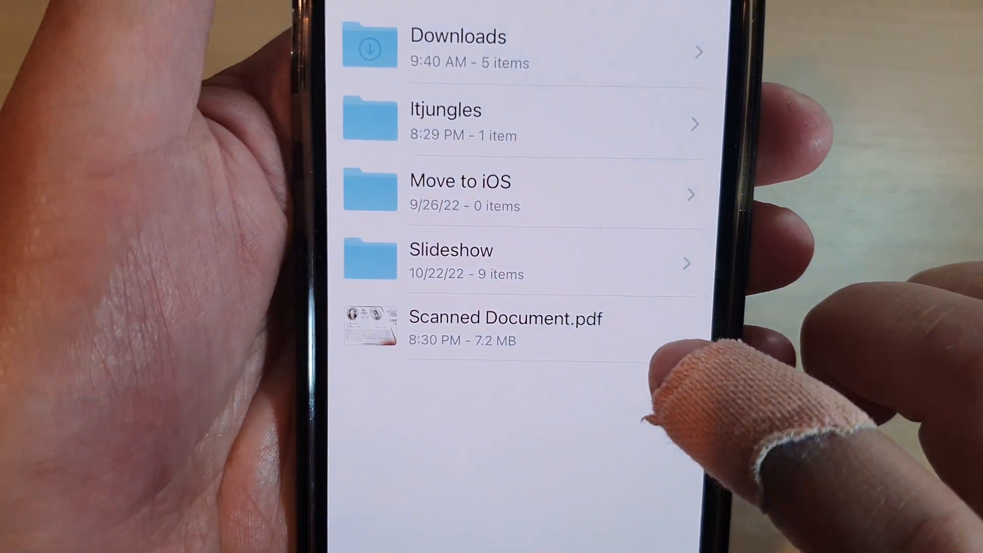
{"action": "left_click", "coordinate": [664, 58]}
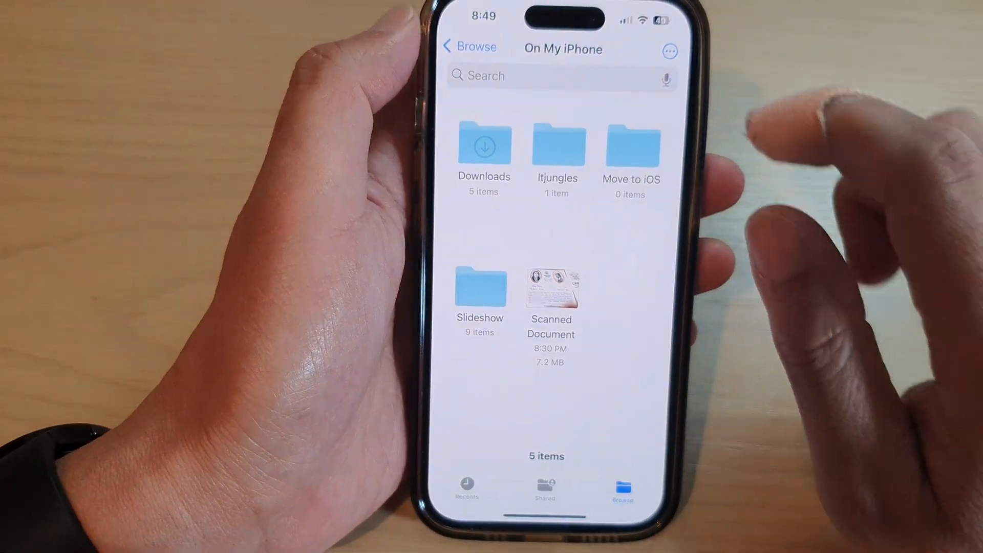
Group icons by Date into Today and 2022, and enable Show All Extensions.
{"action": "left_click", "coordinate": [669, 51]}
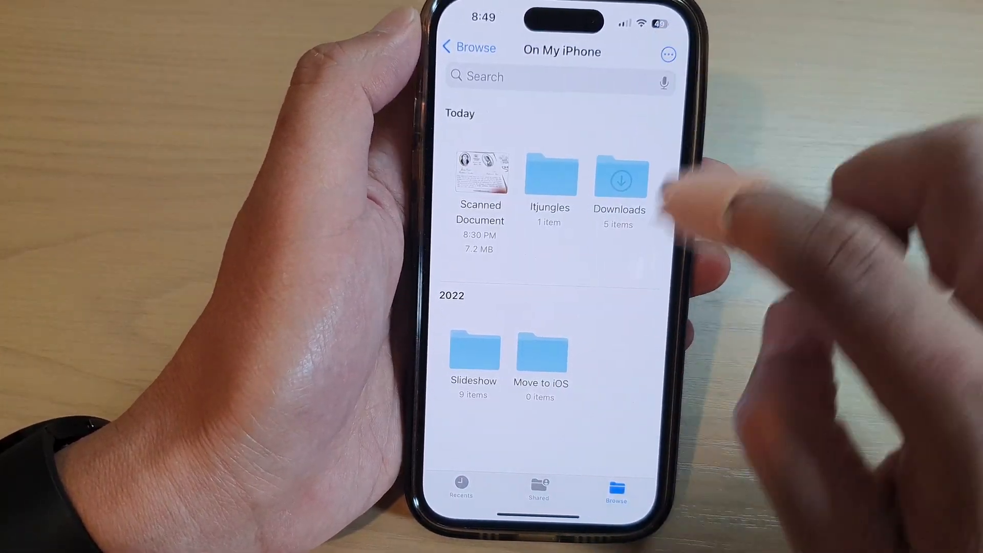
{"action": "left_click", "coordinate": [668, 55]}
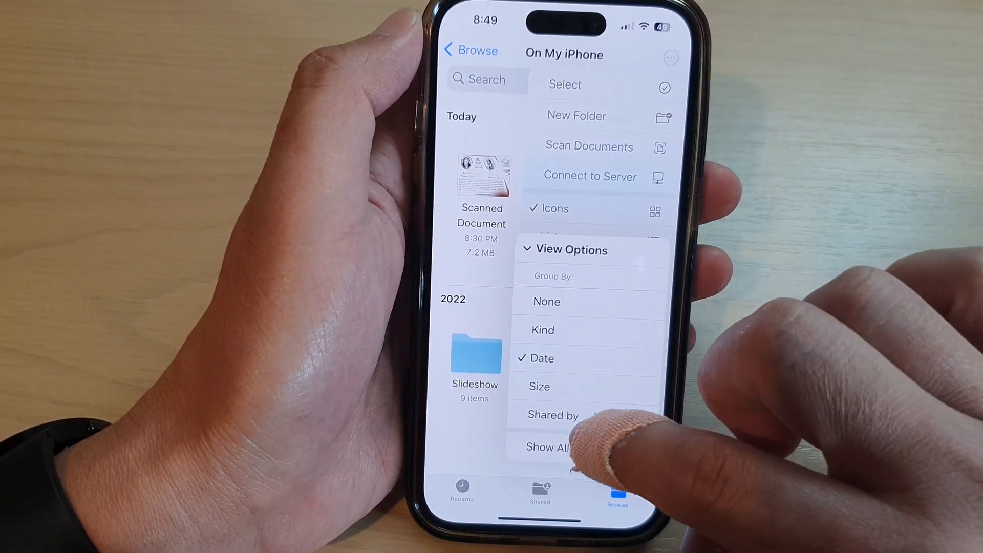
{"action": "left_click", "coordinate": [550, 447]}
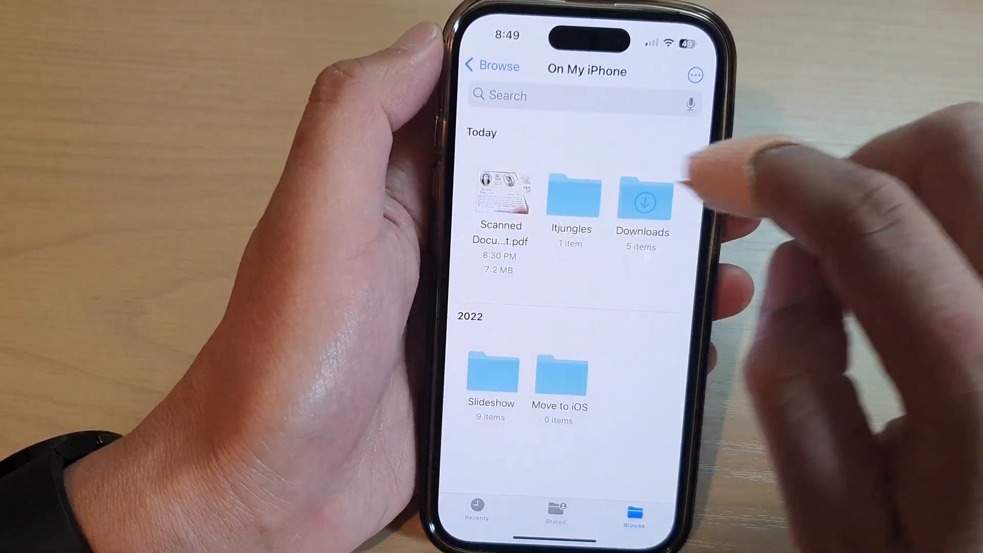